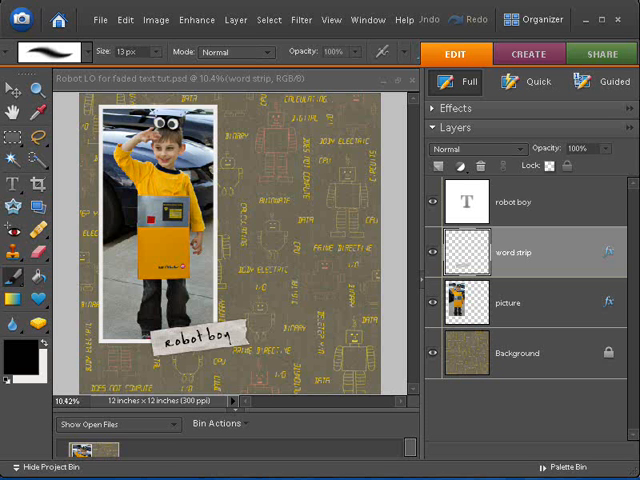
pyautogui.moveTo(410, 352)
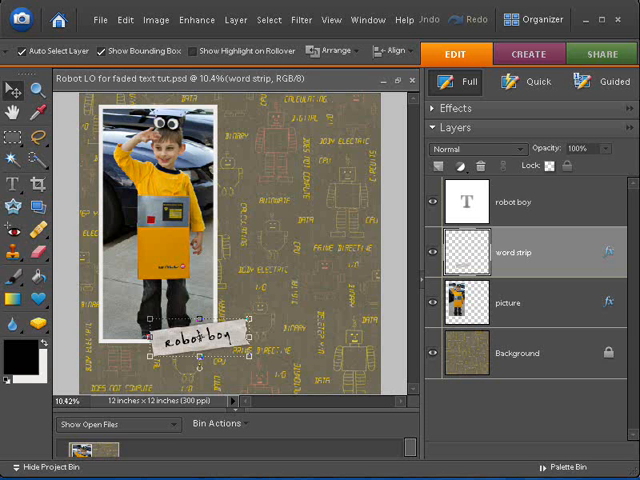
pyautogui.moveTo(544, 204)
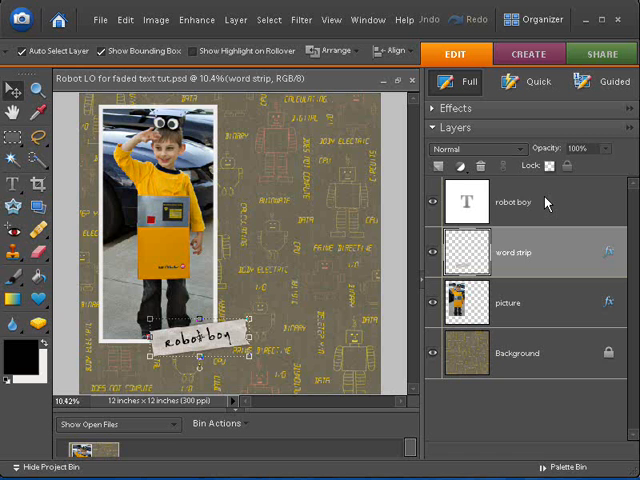
# Step: Lower the opacity of the 'robot boy' text layer
pyautogui.click(516, 200)
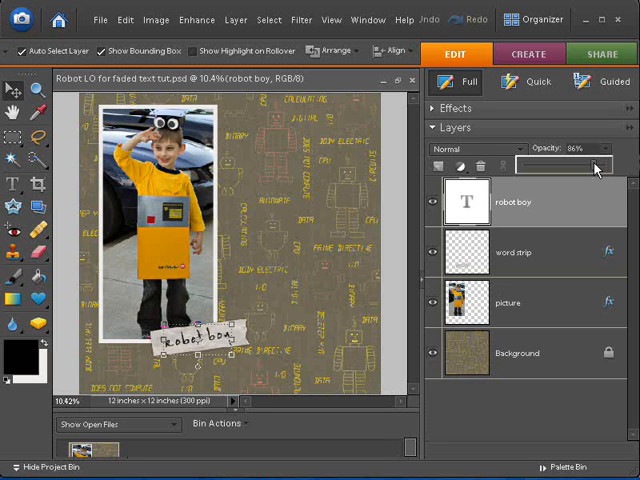
pyautogui.moveTo(324, 264)
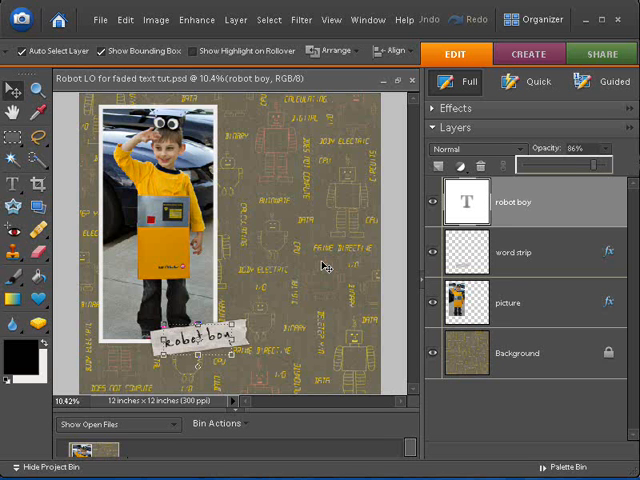
pyautogui.moveTo(356, 316)
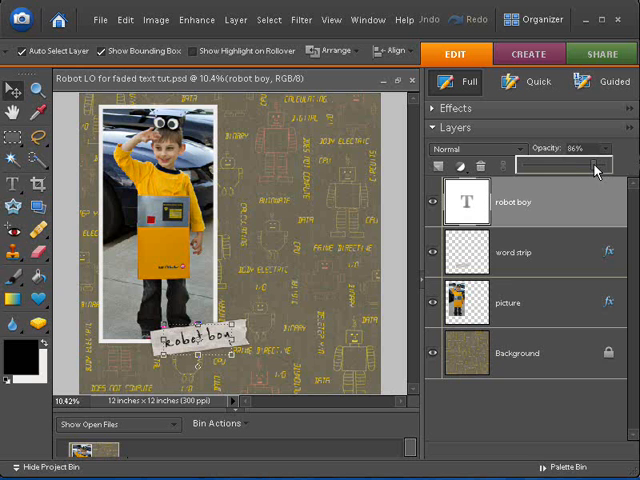
pyautogui.moveTo(590, 164); pyautogui.dragTo(578, 168)
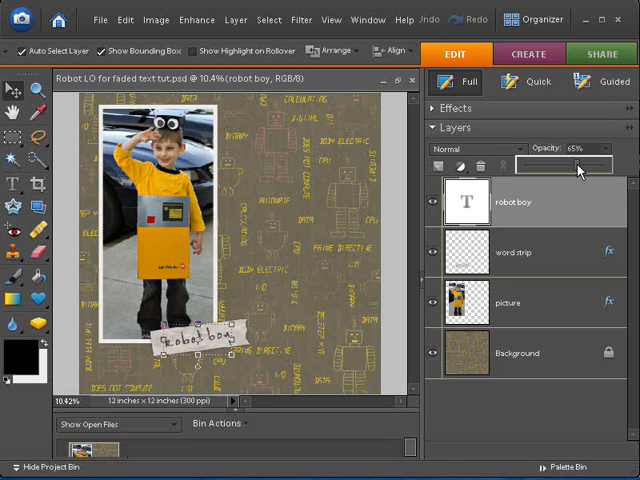
pyautogui.click(518, 352)
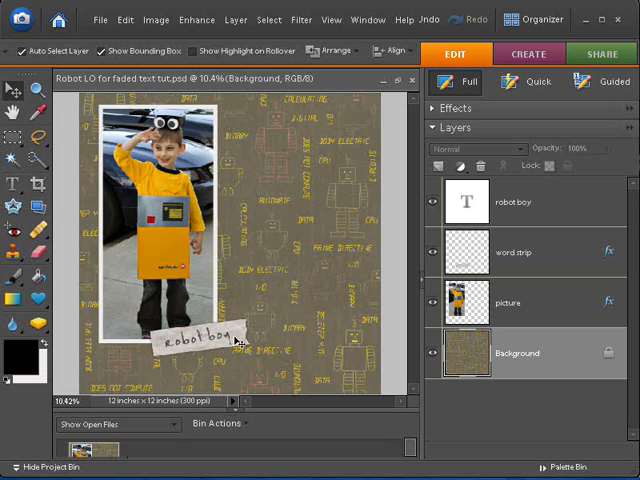
pyautogui.moveTo(236, 344)
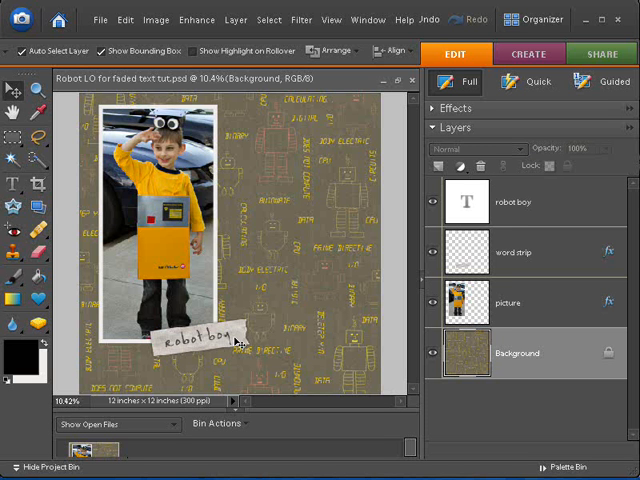
pyautogui.moveTo(276, 336)
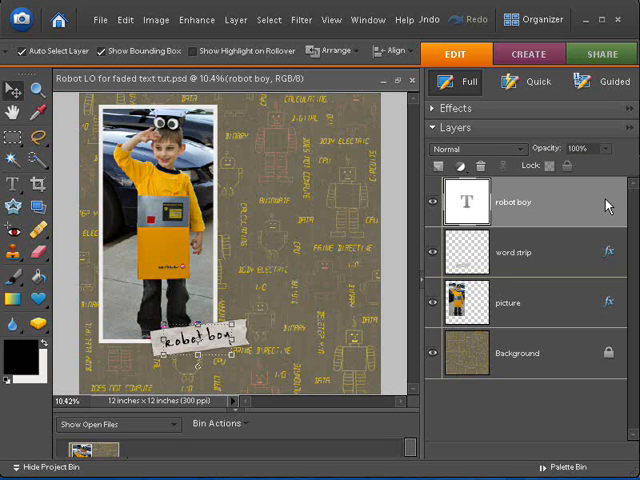
pyautogui.moveTo(556, 210)
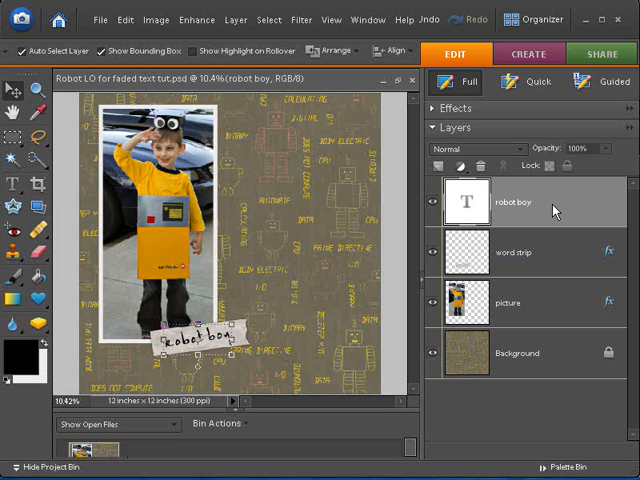
pyautogui.moveTo(548, 208)
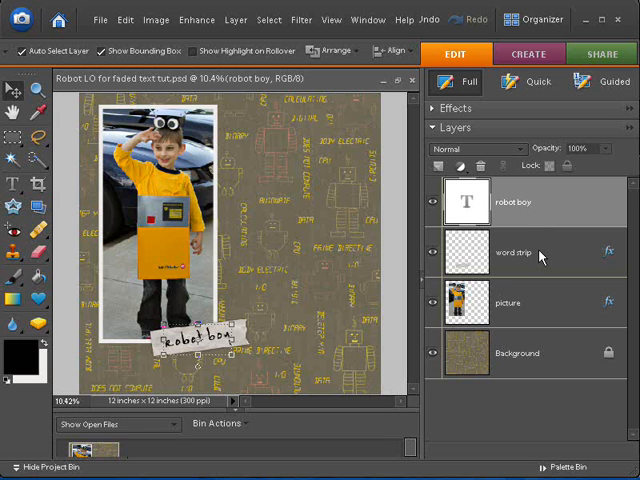
# Step: Add a Levels adjustment layer with default settings above the word strip layer
pyautogui.click(516, 252)
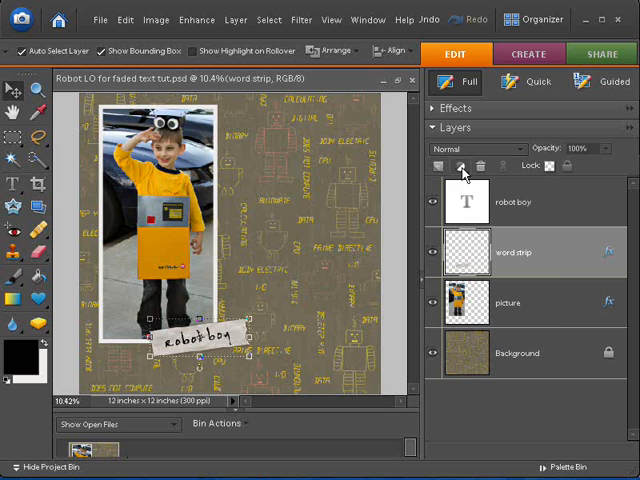
pyautogui.click(460, 166)
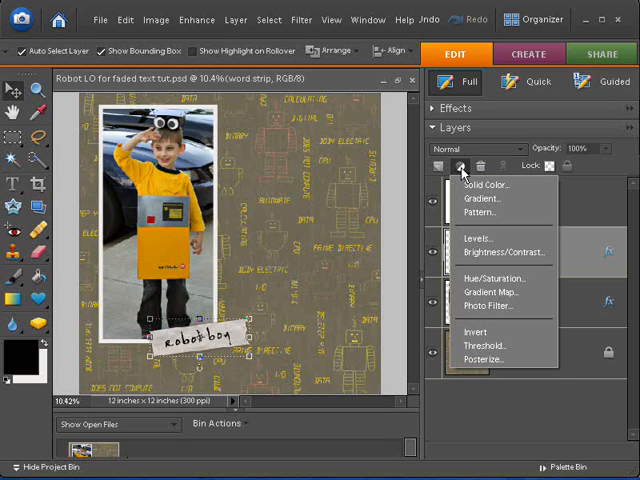
pyautogui.moveTo(470, 232)
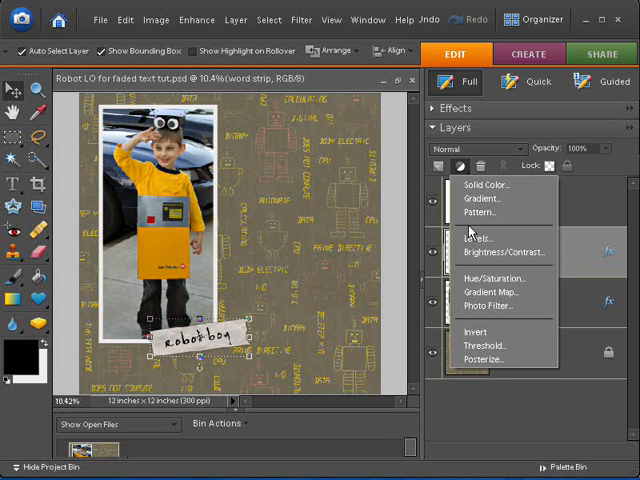
pyautogui.moveTo(480, 238)
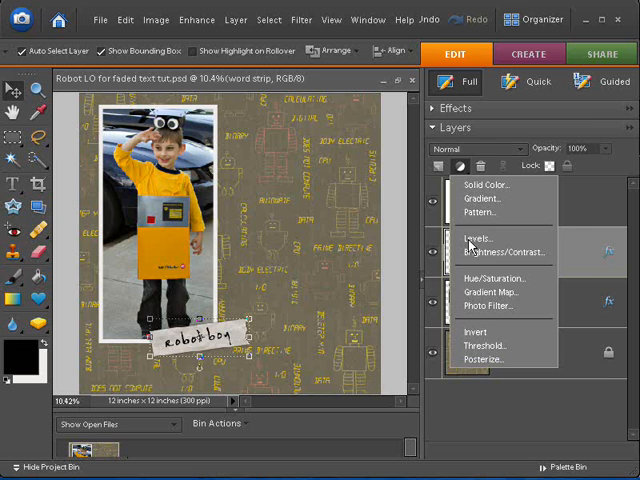
pyautogui.click(480, 238)
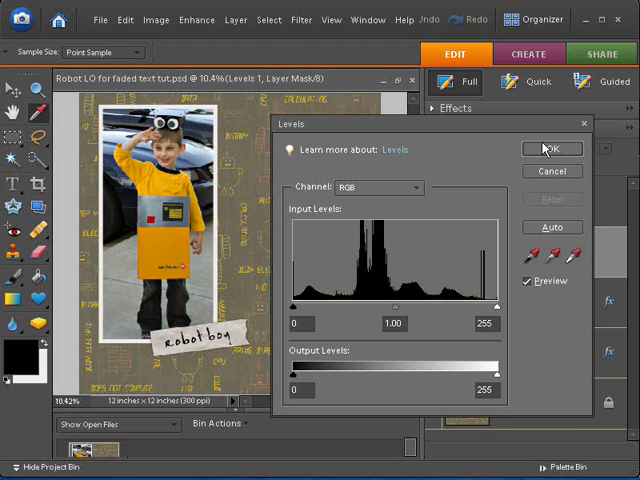
pyautogui.click(550, 148)
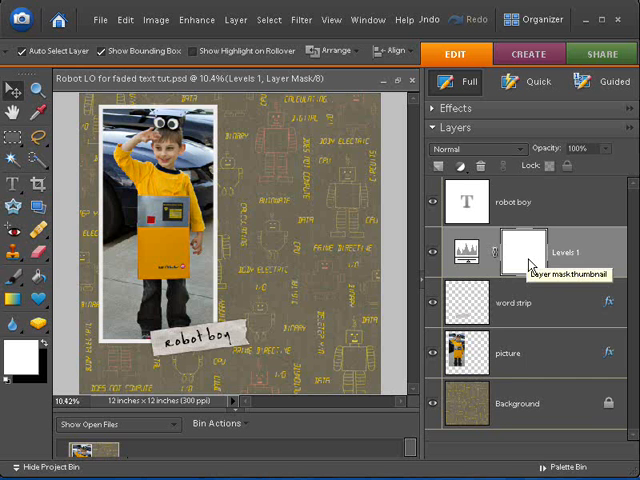
pyautogui.moveTo(496, 216)
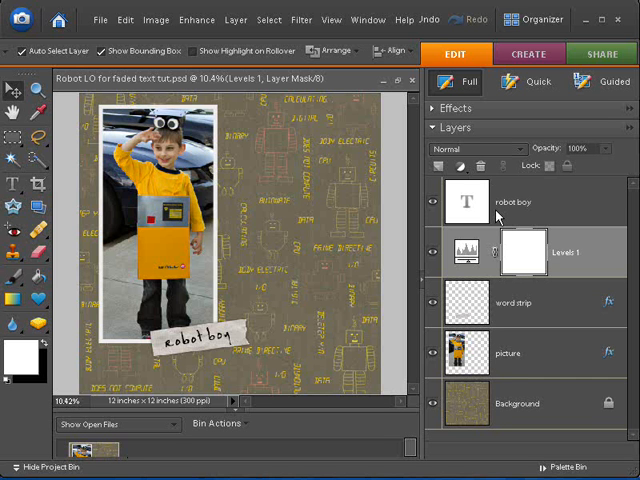
pyautogui.moveTo(496, 216)
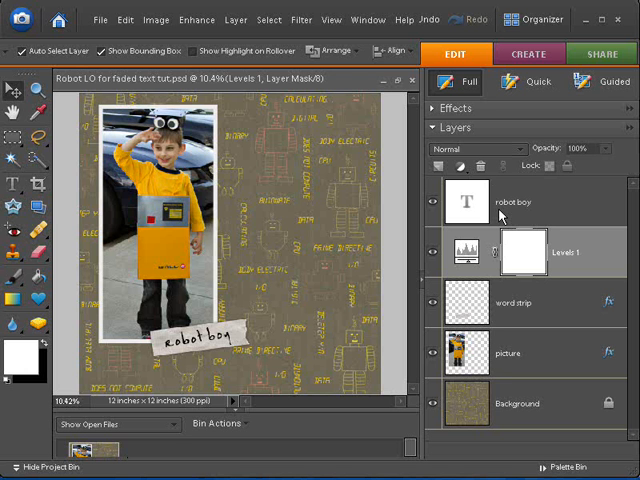
pyautogui.click(512, 200)
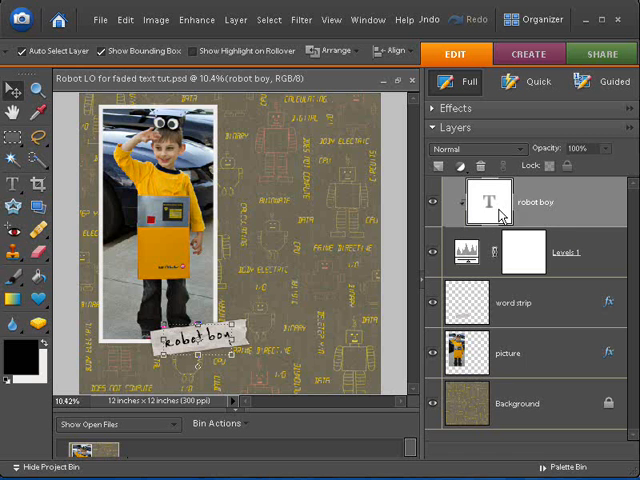
pyautogui.moveTo(502, 216)
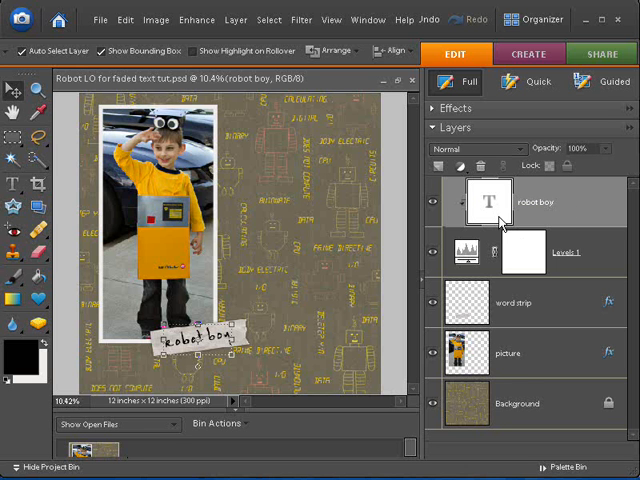
pyautogui.moveTo(520, 256)
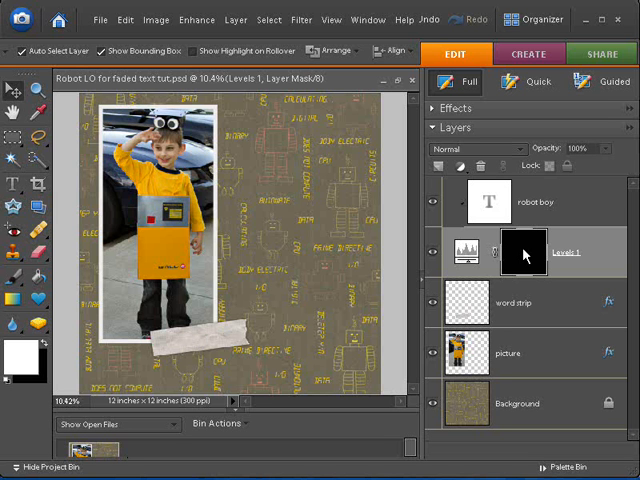
pyautogui.click(524, 252)
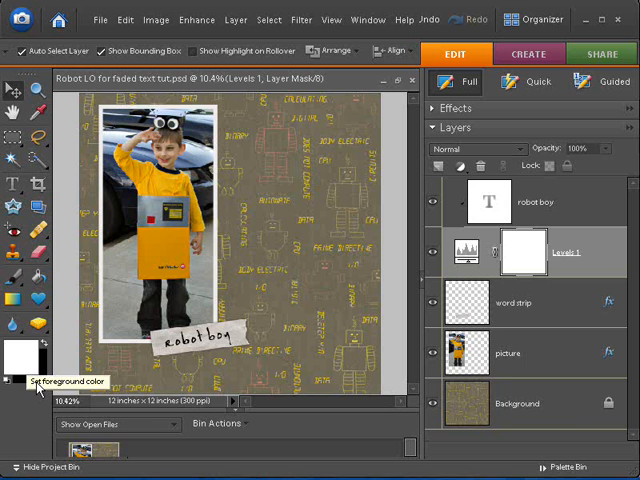
pyautogui.moveTo(516, 248)
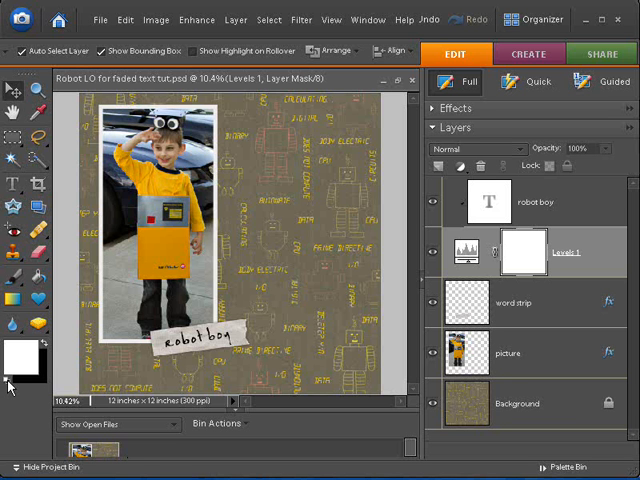
pyautogui.moveTo(116, 282)
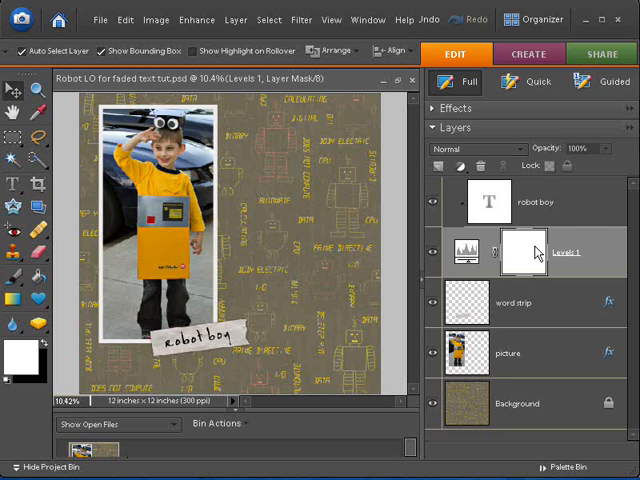
pyautogui.moveTo(504, 246)
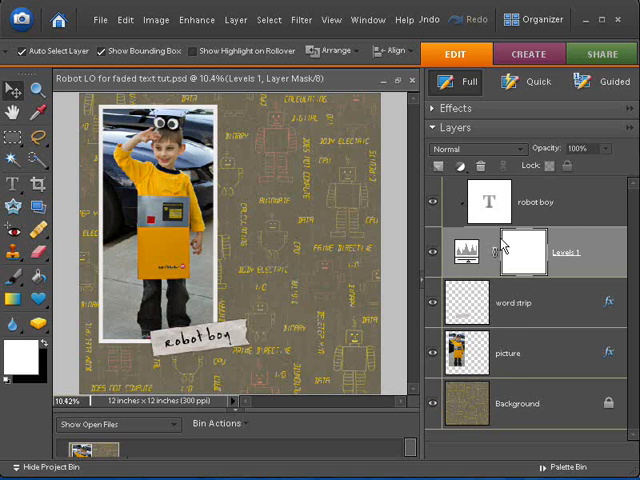
pyautogui.moveTo(312, 38)
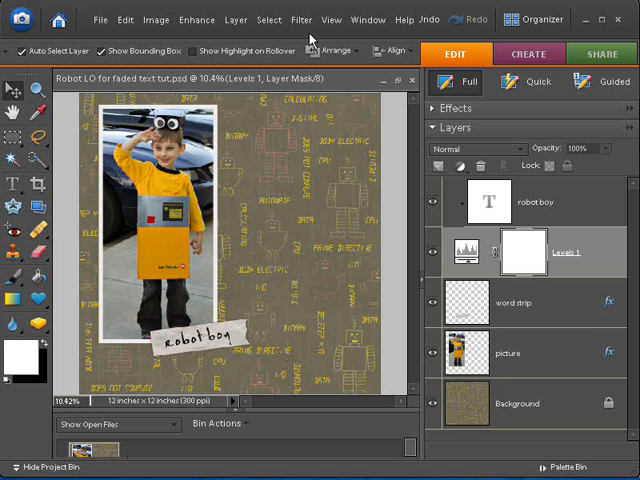
pyautogui.click(300, 20)
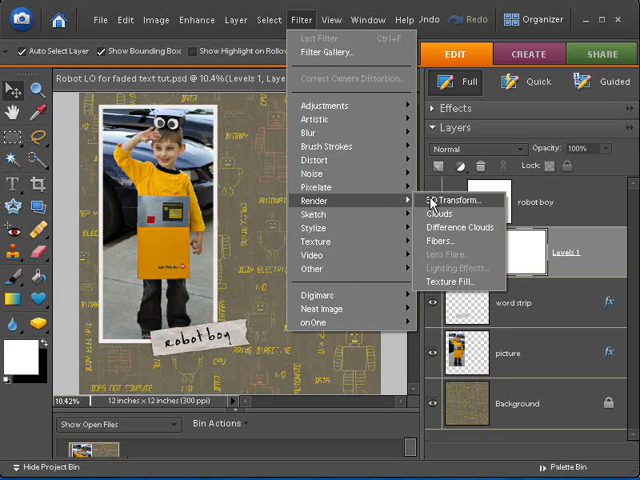
pyautogui.moveTo(450, 268)
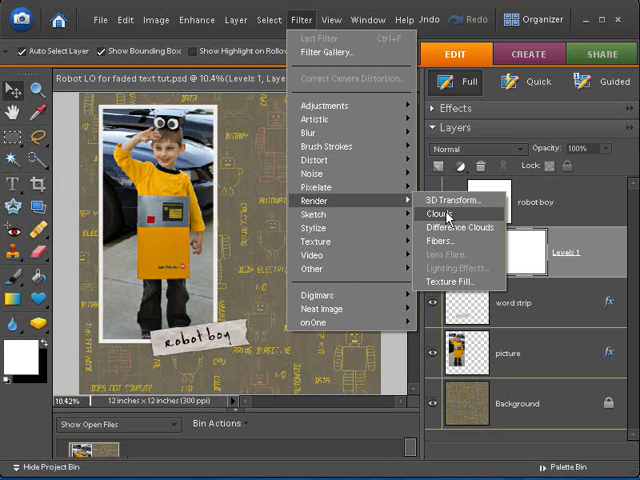
# Step: Render a Clouds pattern into the Levels 1 layer mask
pyautogui.click(438, 212)
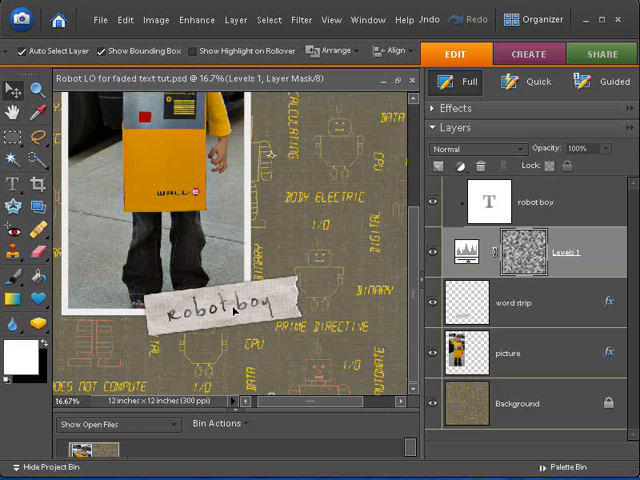
pyautogui.moveTo(522, 252)
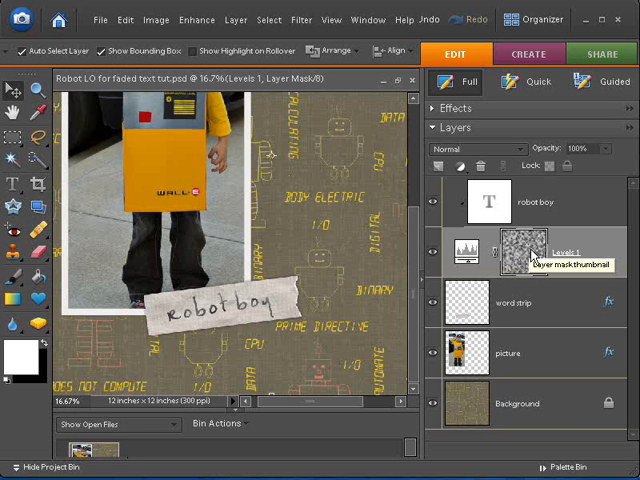
pyautogui.moveTo(532, 256)
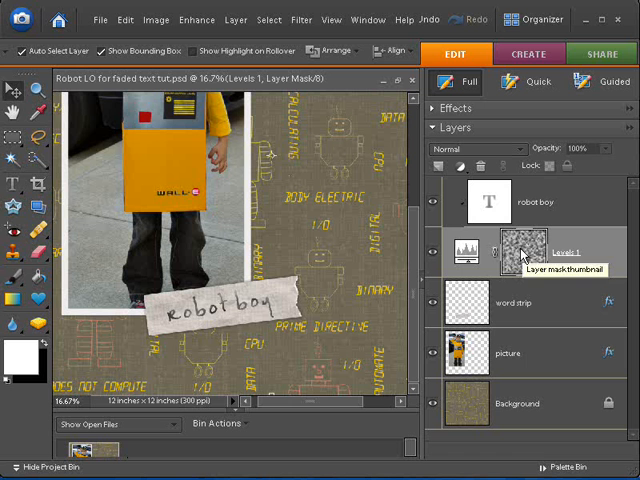
pyautogui.moveTo(256, 316)
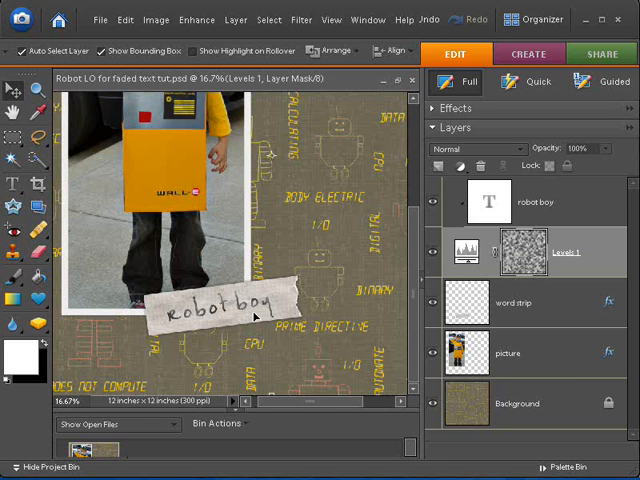
pyautogui.moveTo(500, 232)
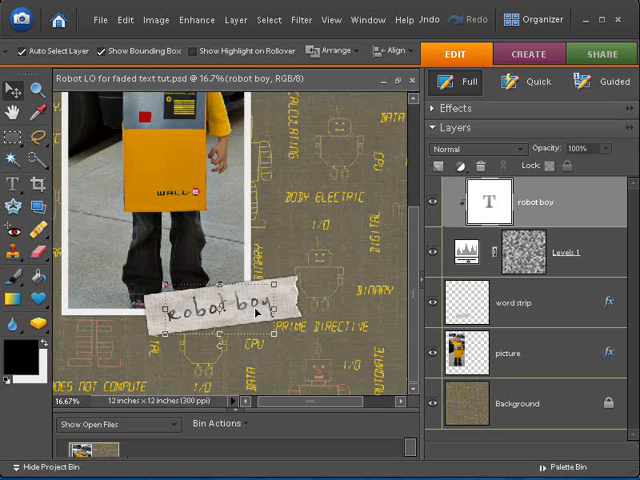
pyautogui.moveTo(524, 250)
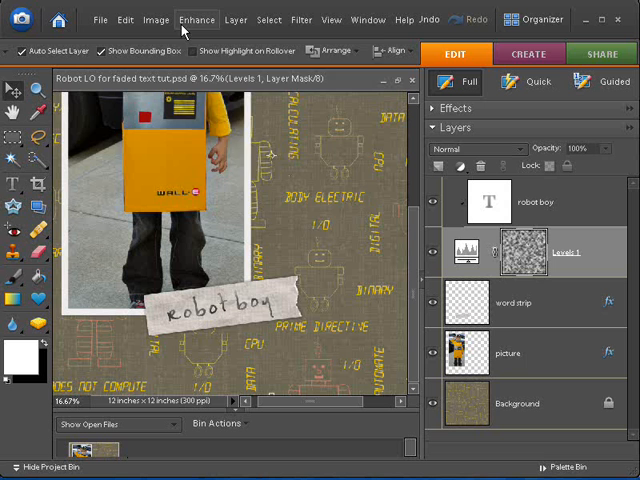
# Step: Go to the Enhance menu for the mask's lighting adjustments
pyautogui.click(196, 20)
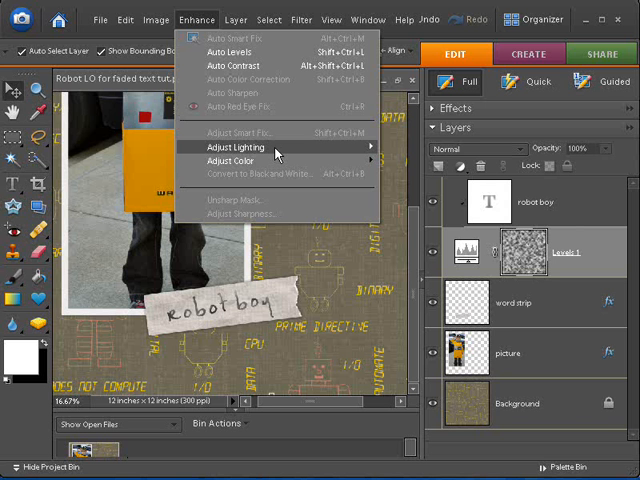
pyautogui.moveTo(276, 152)
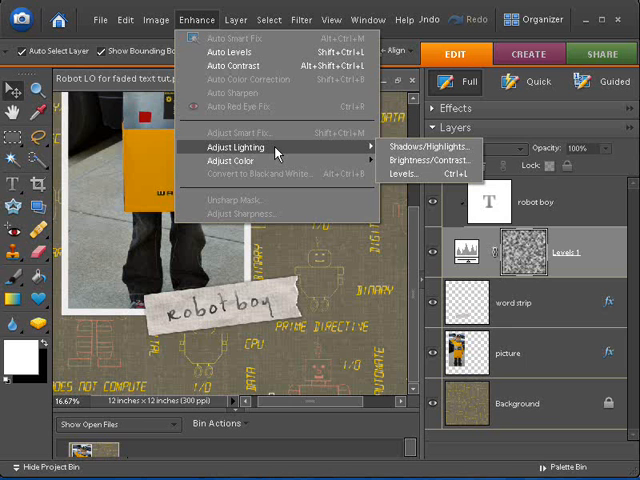
pyautogui.moveTo(368, 152)
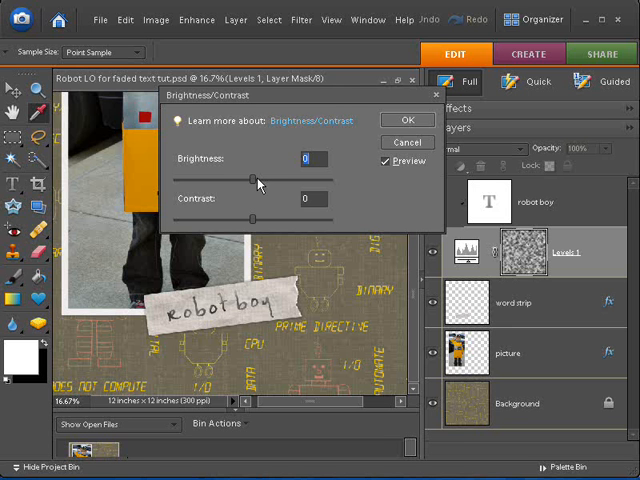
pyautogui.moveTo(528, 262)
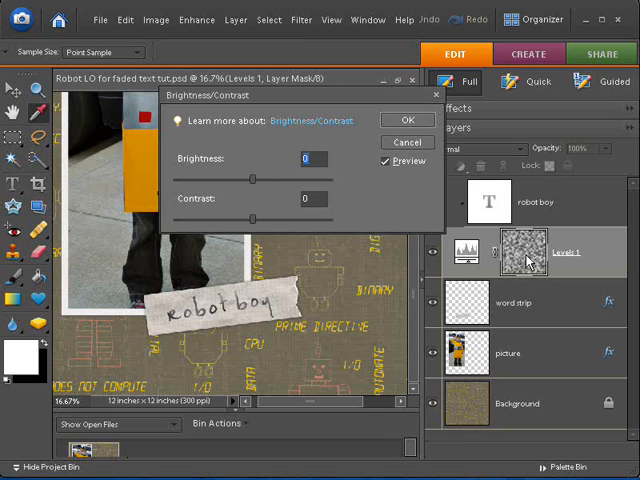
pyautogui.moveTo(336, 344)
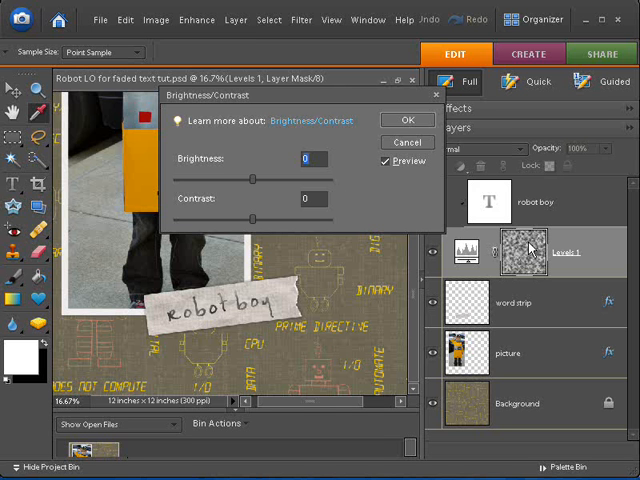
pyautogui.moveTo(252, 182)
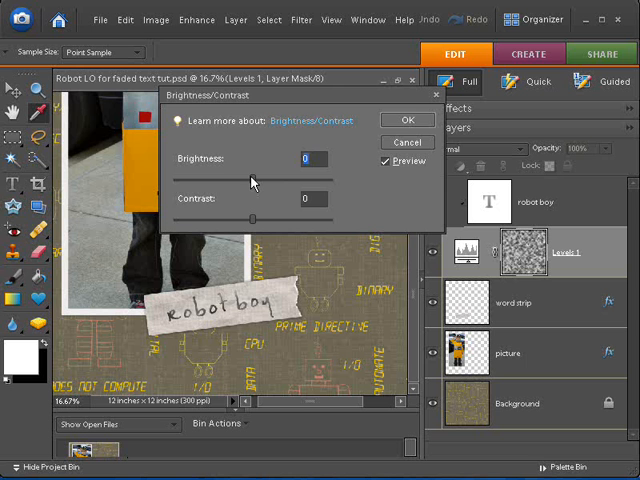
# Step: Apply Brightness +16 and Contrast +35 to the cloud mask
pyautogui.moveTo(252, 182); pyautogui.dragTo(278, 182)
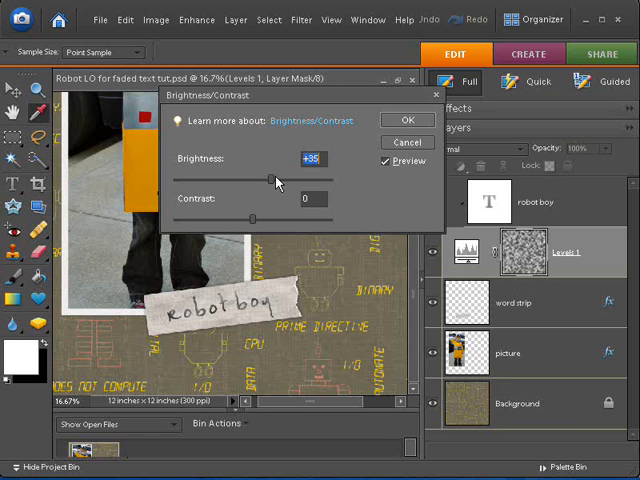
pyautogui.moveTo(268, 180); pyautogui.dragTo(292, 180)
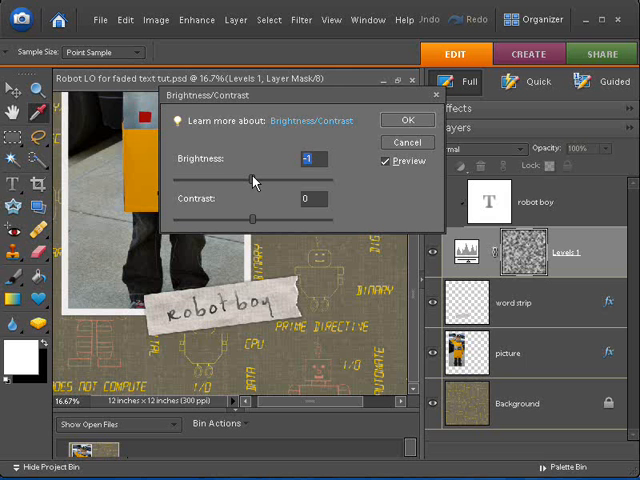
pyautogui.moveTo(360, 172)
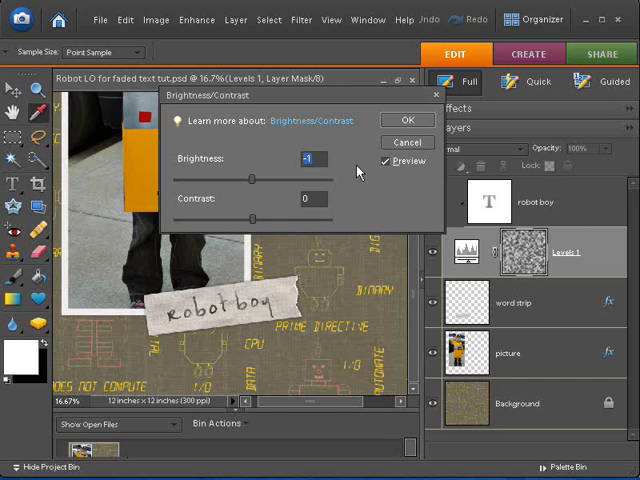
pyautogui.moveTo(252, 220); pyautogui.dragTo(266, 220)
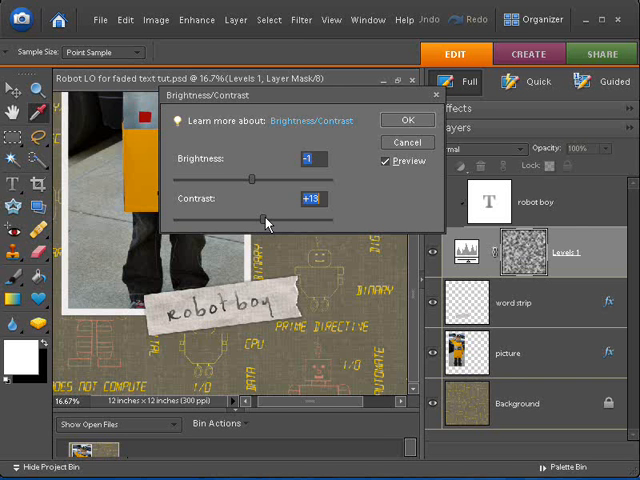
pyautogui.moveTo(264, 220); pyautogui.dragTo(270, 220)
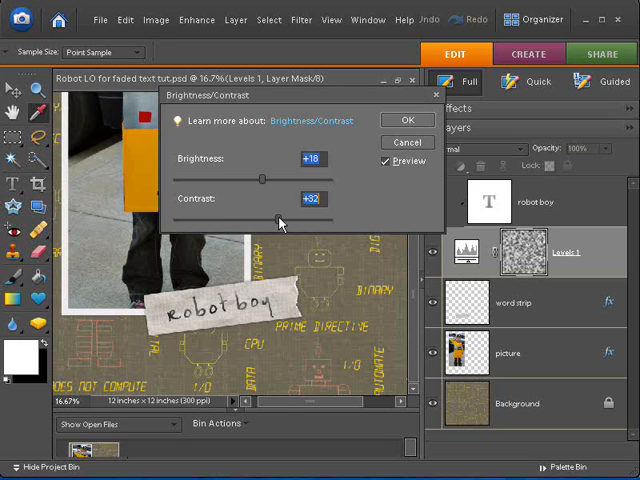
pyautogui.moveTo(280, 220); pyautogui.dragTo(266, 220)
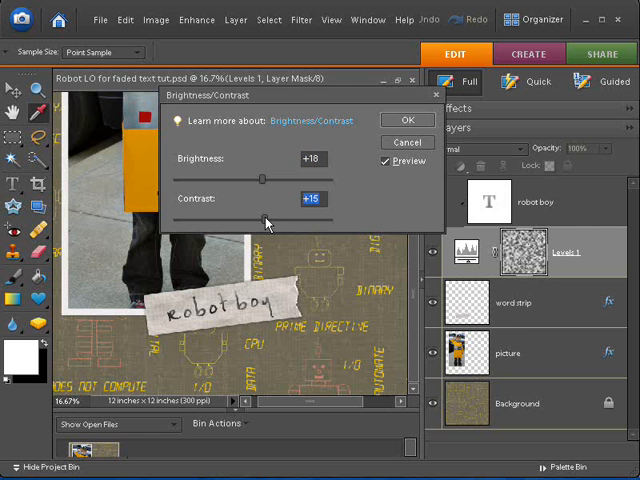
pyautogui.click(408, 120)
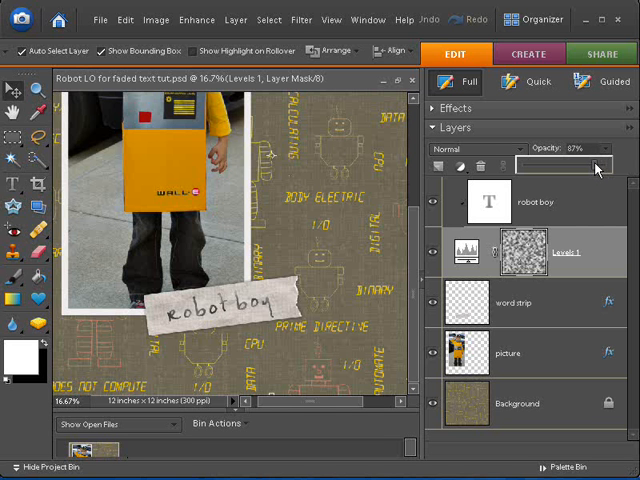
pyautogui.moveTo(590, 192)
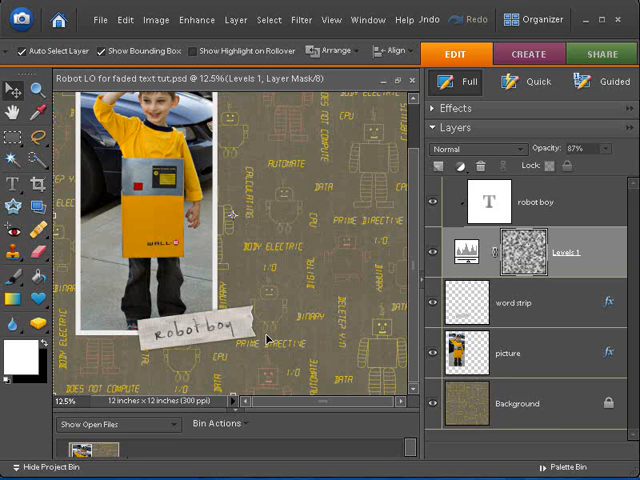
pyautogui.moveTo(264, 338)
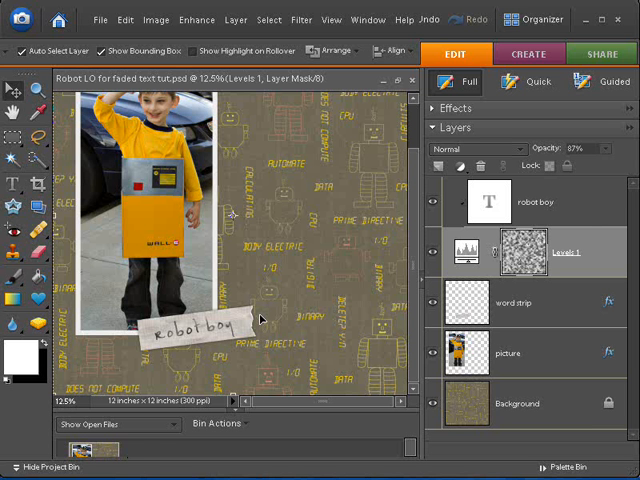
pyautogui.moveTo(592, 240)
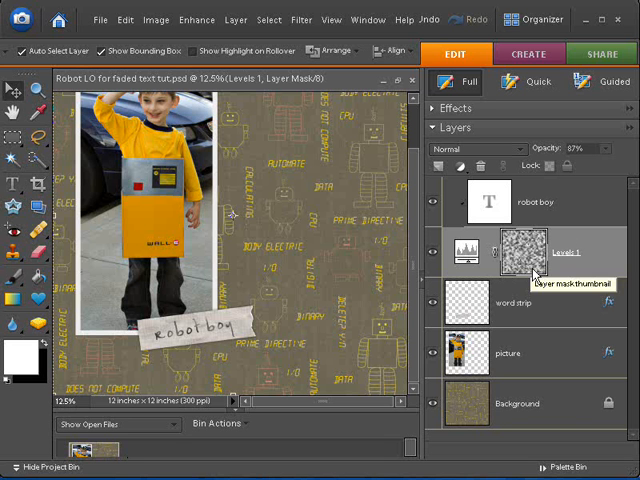
pyautogui.moveTo(268, 324)
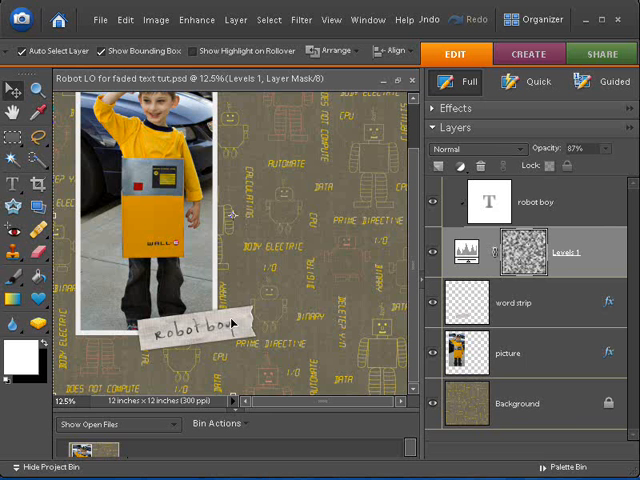
pyautogui.moveTo(544, 258)
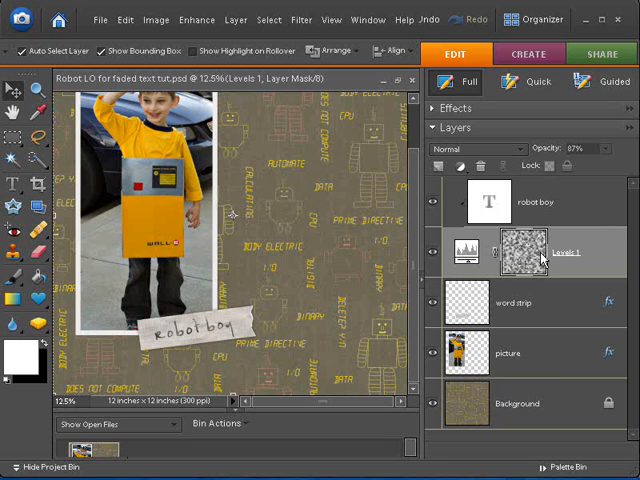
pyautogui.moveTo(528, 262)
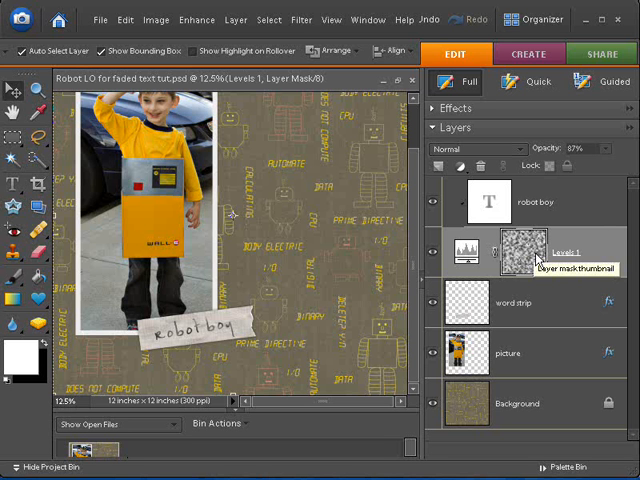